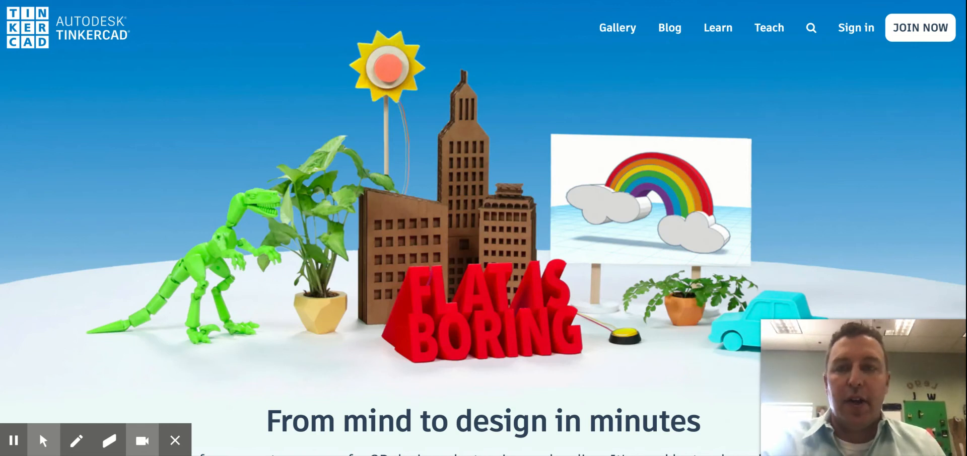
pyautogui.moveTo(456, 209)
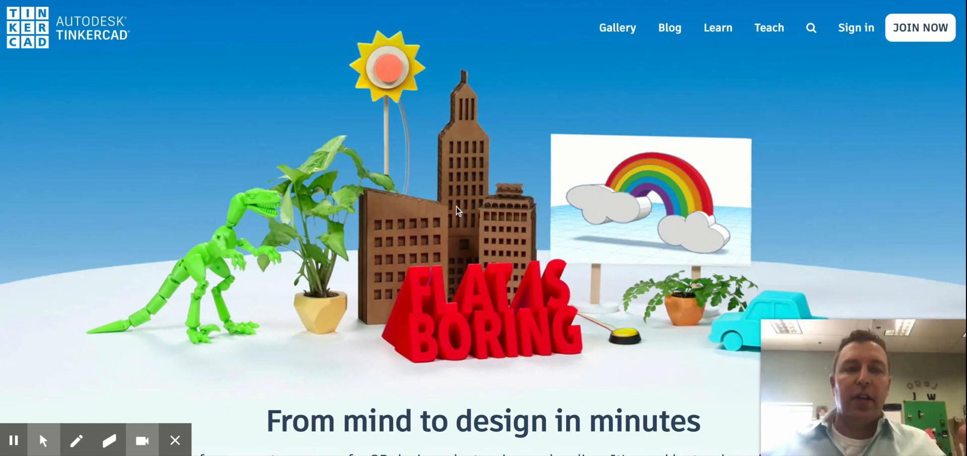
pyautogui.moveTo(697, 122)
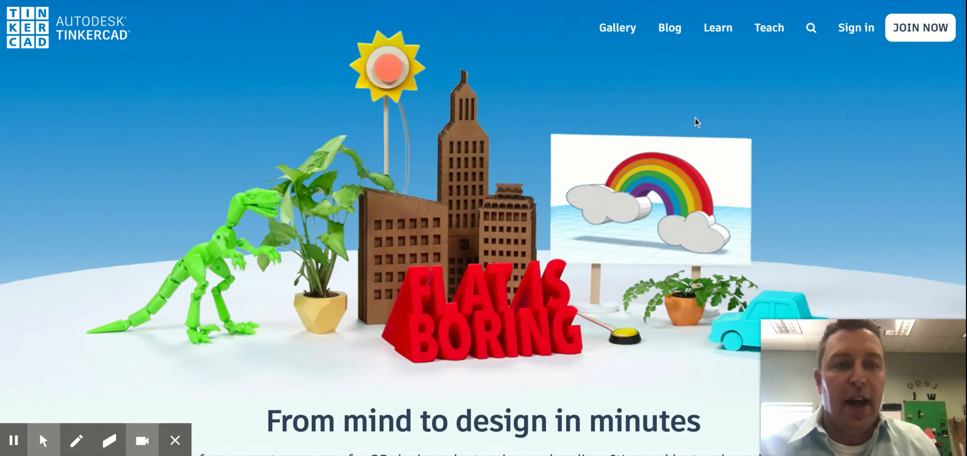
pyautogui.moveTo(855, 27)
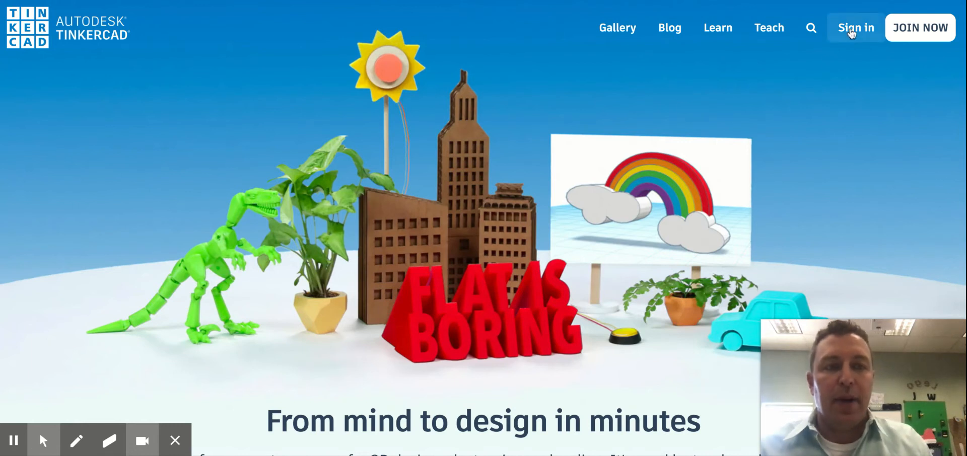
# Step: Sign in to Tinkercad with email or username to reach the My recent designs dashboard
pyautogui.click(855, 27)
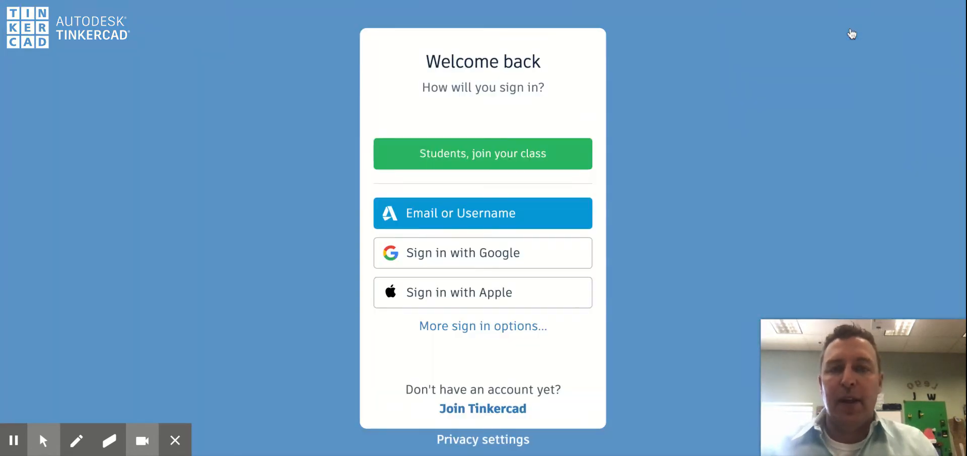
pyautogui.click(482, 252)
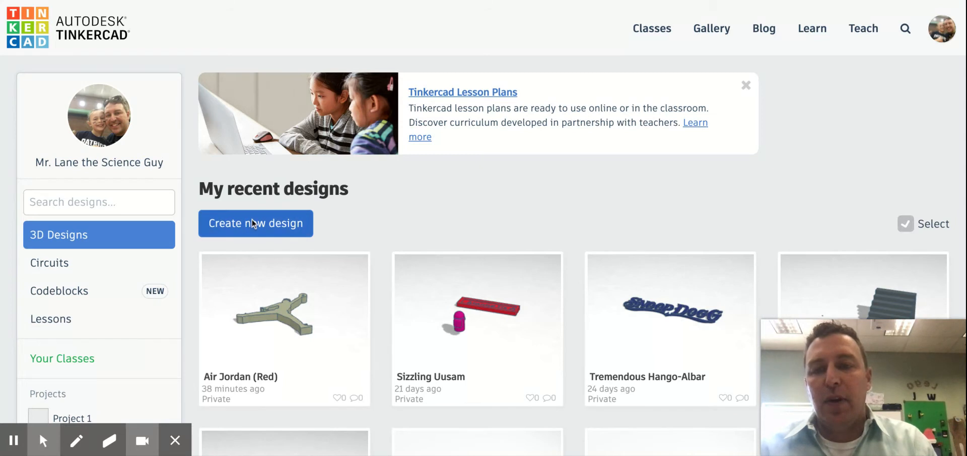
pyautogui.moveTo(270, 233)
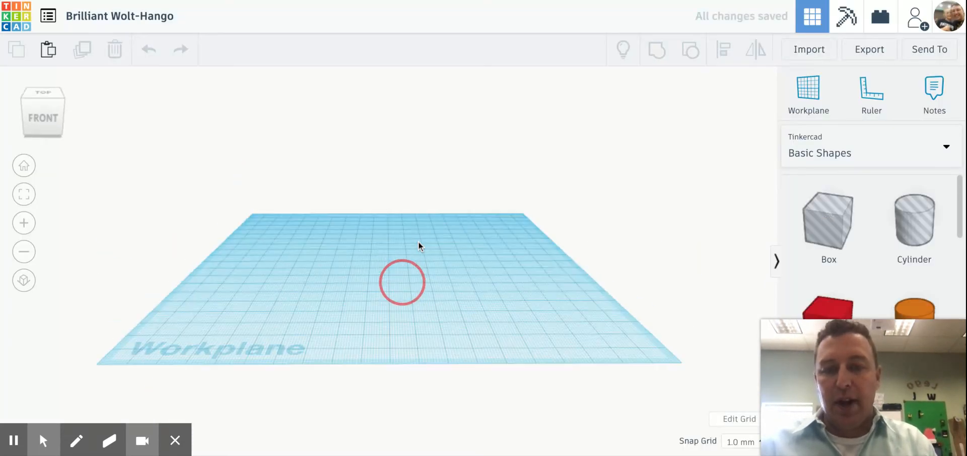
pyautogui.moveTo(419, 247); pyautogui.dragTo(376, 303)
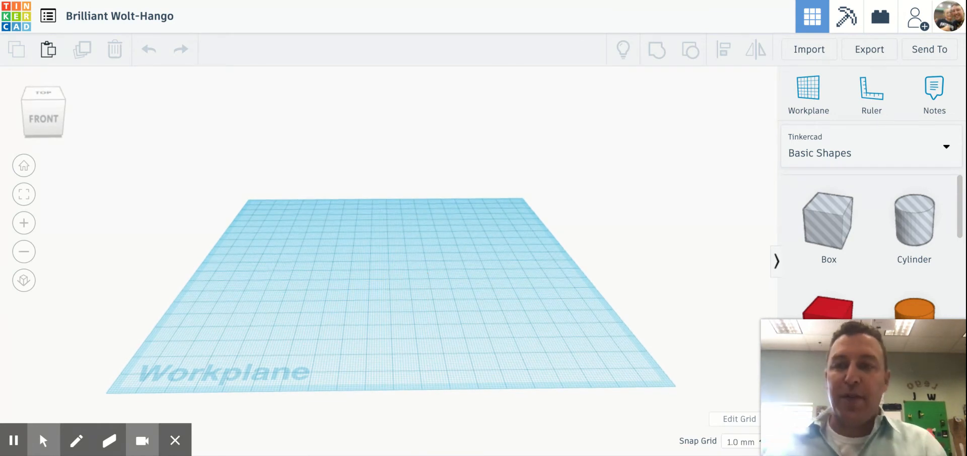
pyautogui.moveTo(659, 301)
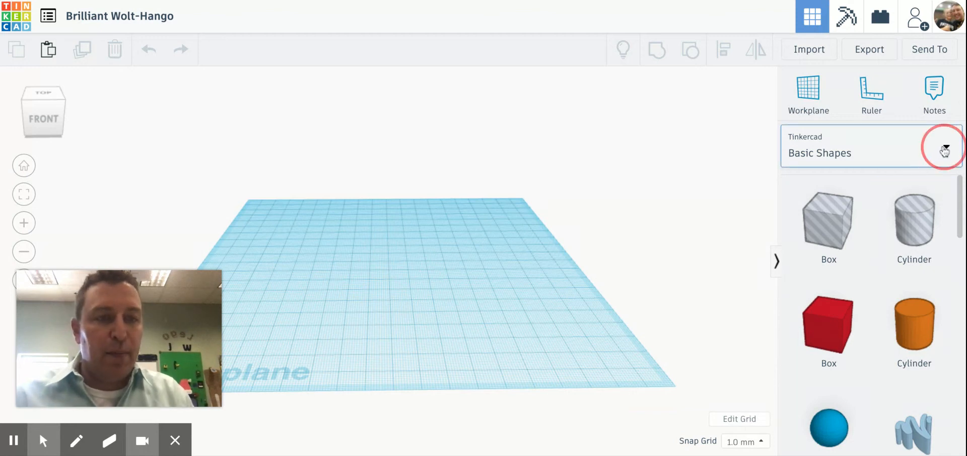
pyautogui.click(944, 151)
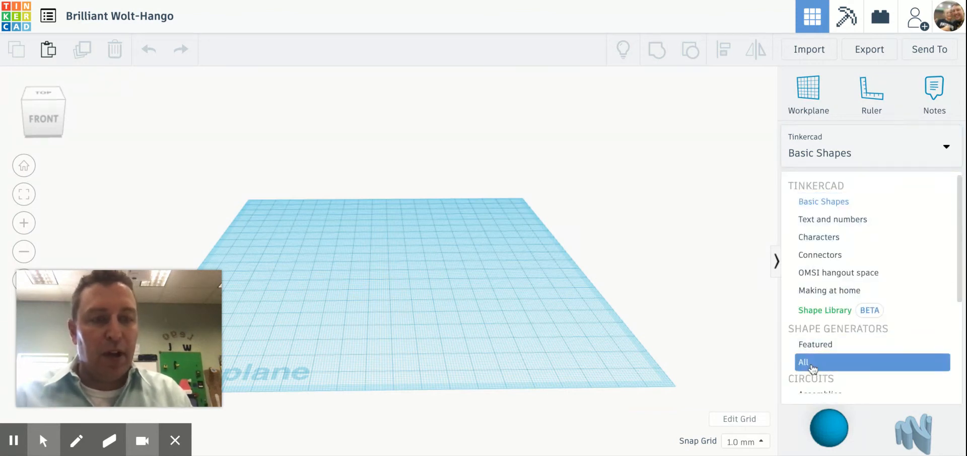
pyautogui.click(803, 362)
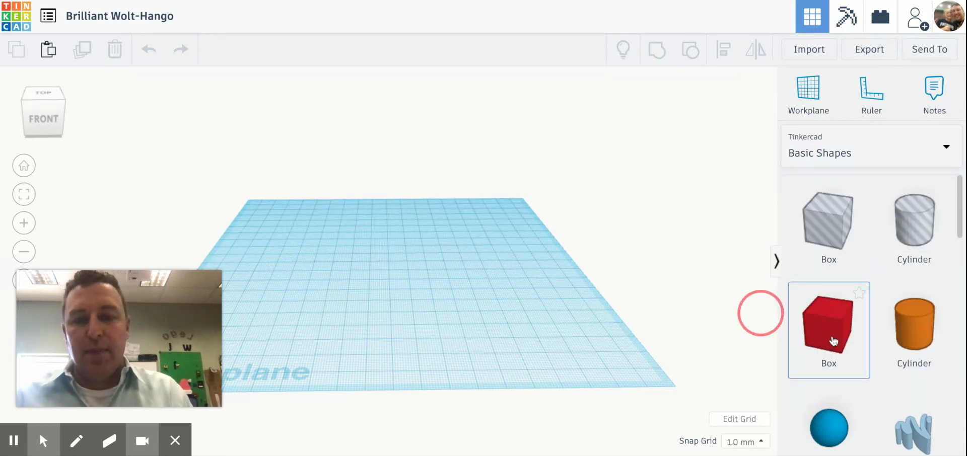
# Step: Drop a red box from Basic Shapes onto the workplane
pyautogui.moveTo(828, 329); pyautogui.dragTo(314, 250)
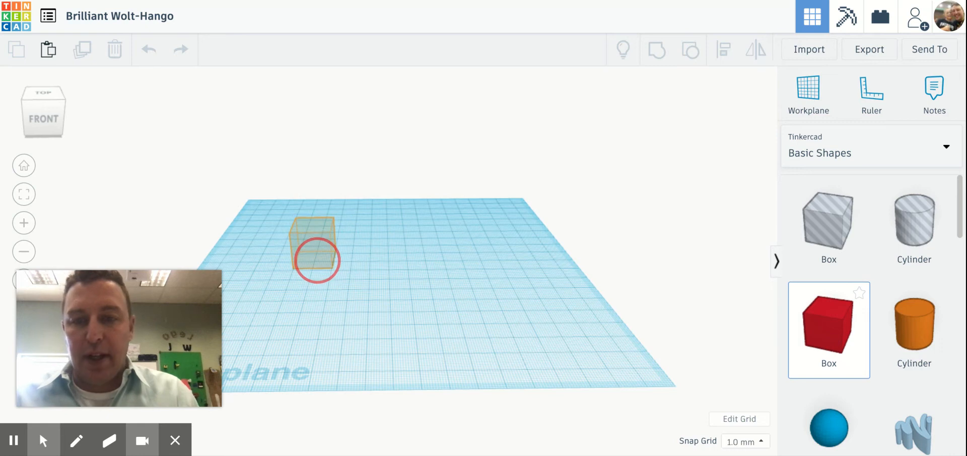
pyautogui.click(314, 246)
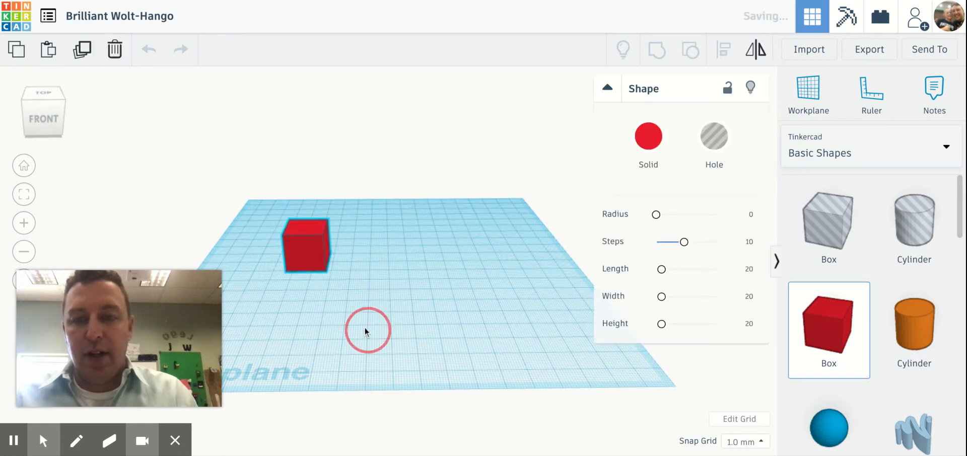
pyautogui.click(368, 312)
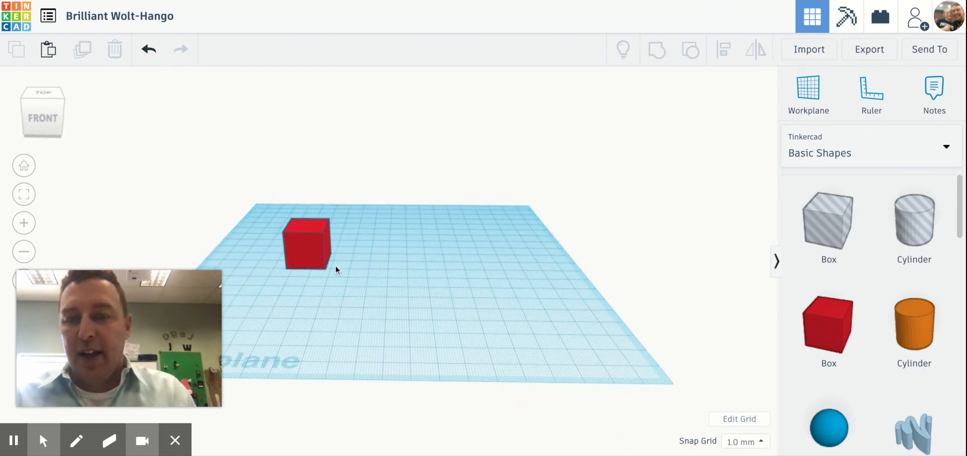
# Step: Enlarge the red box's length, width and height using its handles
pyautogui.click(306, 242)
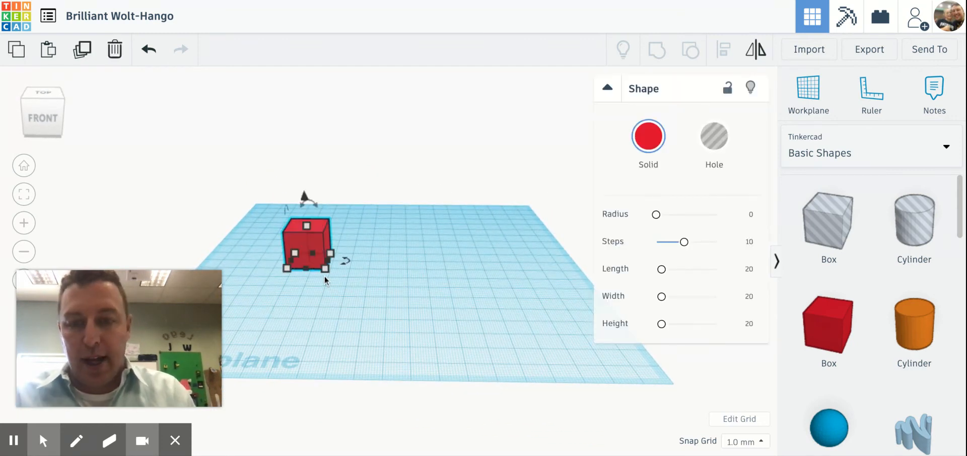
pyautogui.click(326, 271)
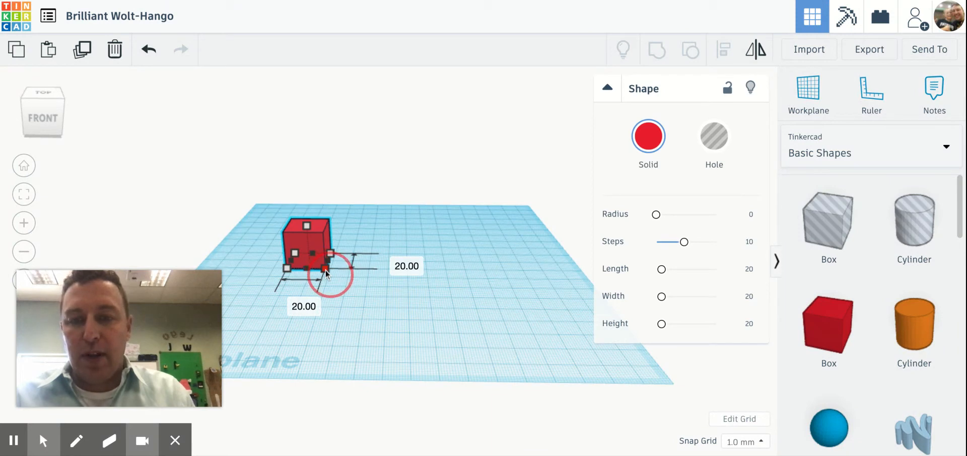
pyautogui.moveTo(333, 274); pyautogui.dragTo(380, 293)
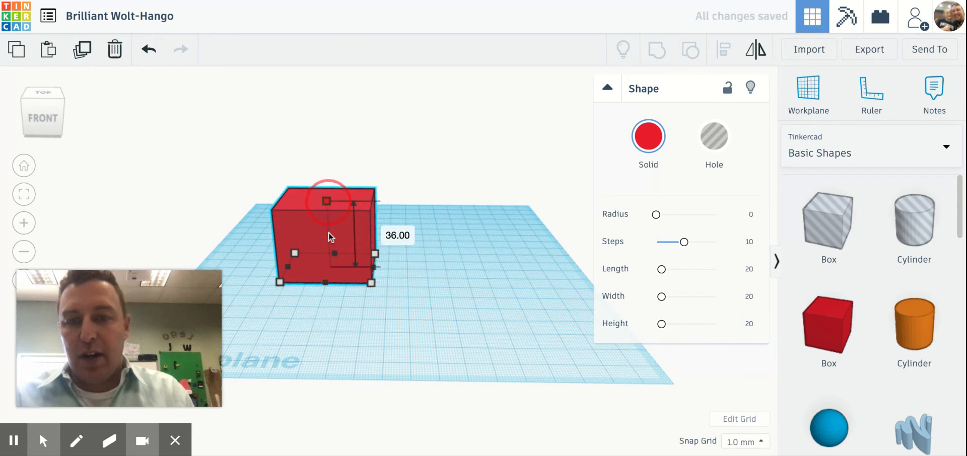
pyautogui.moveTo(327, 202); pyautogui.dragTo(327, 193)
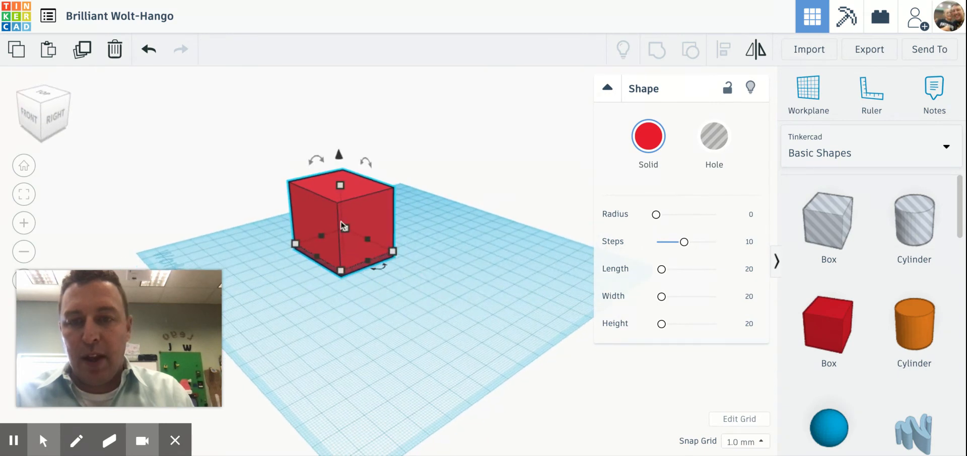
# Step: Turn to the front view and set the box's Radius slider to about 5
pyautogui.moveTo(315, 162); pyautogui.dragTo(290, 154)
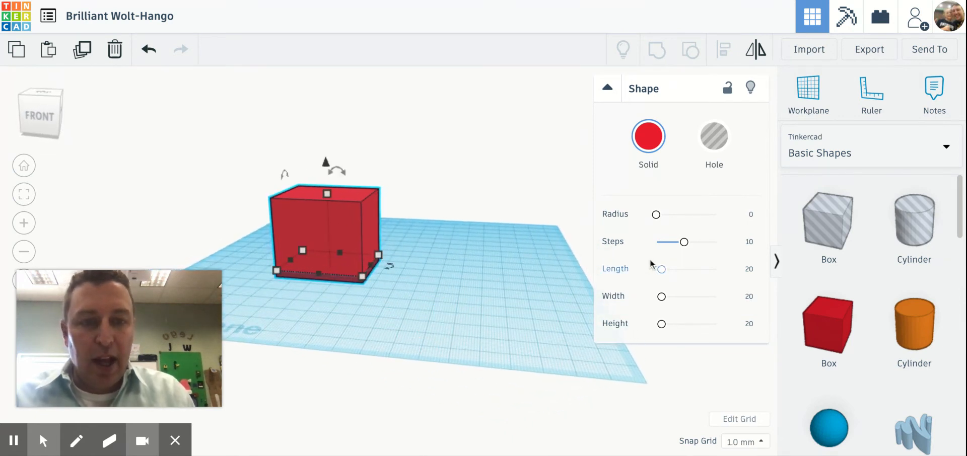
pyautogui.moveTo(656, 214); pyautogui.dragTo(660, 217)
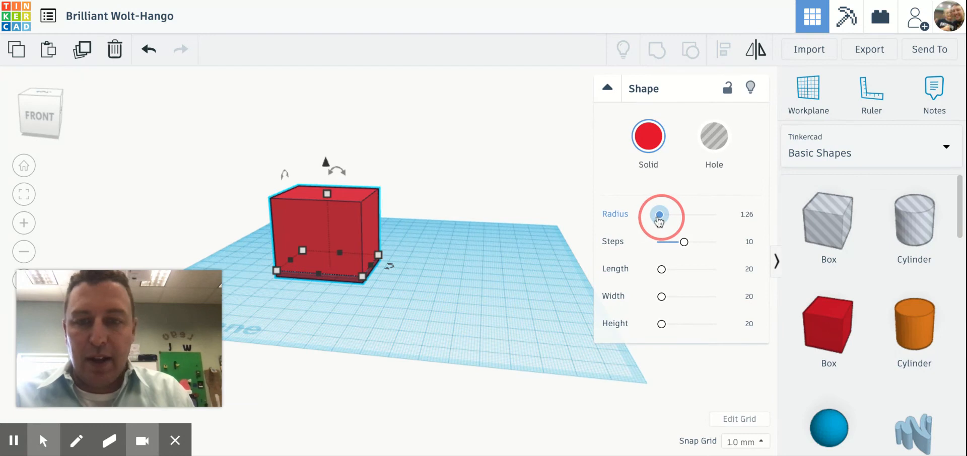
pyautogui.moveTo(659, 214); pyautogui.dragTo(682, 214)
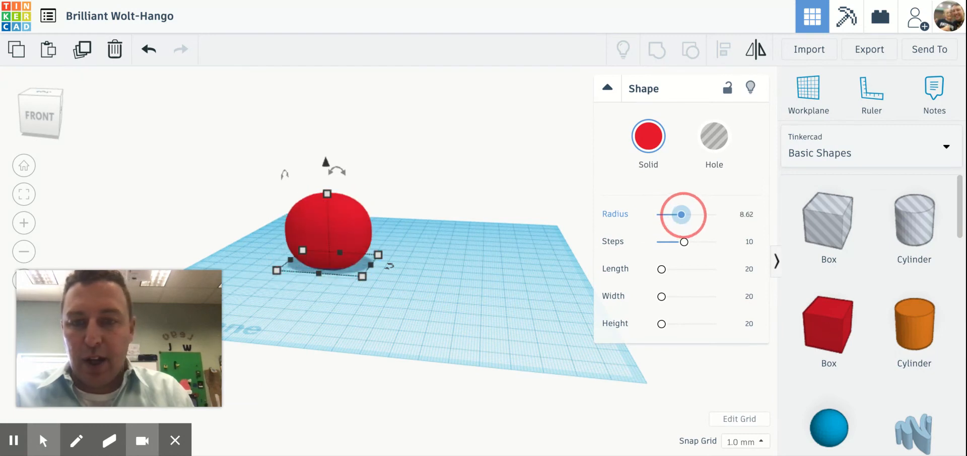
pyautogui.moveTo(681, 214); pyautogui.dragTo(668, 214)
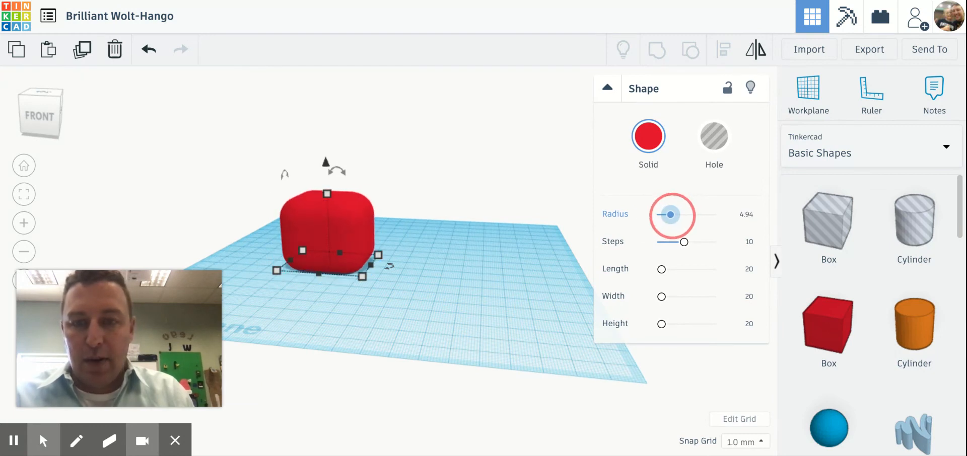
pyautogui.moveTo(671, 214); pyautogui.dragTo(668, 214)
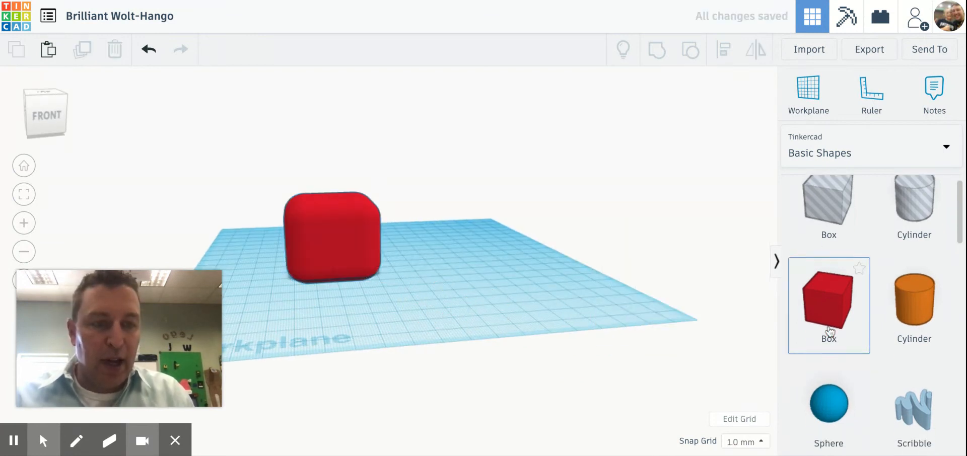
# Step: Place a Round Roof shape against the front of the red rounded box
pyautogui.scroll(-3)
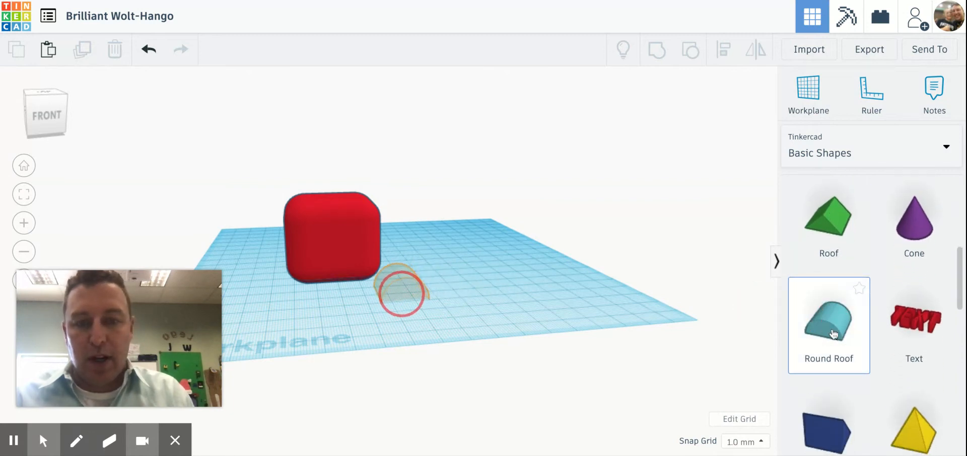
pyautogui.moveTo(404, 293); pyautogui.dragTo(342, 287)
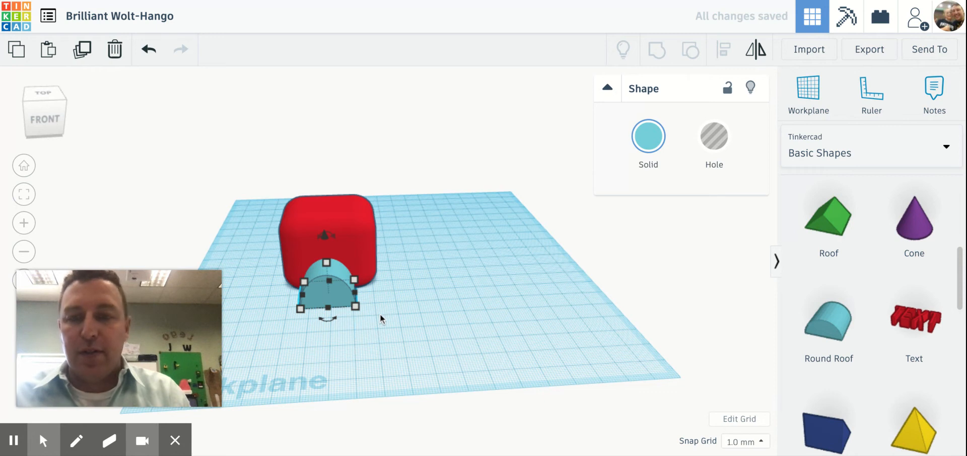
pyautogui.click(445, 324)
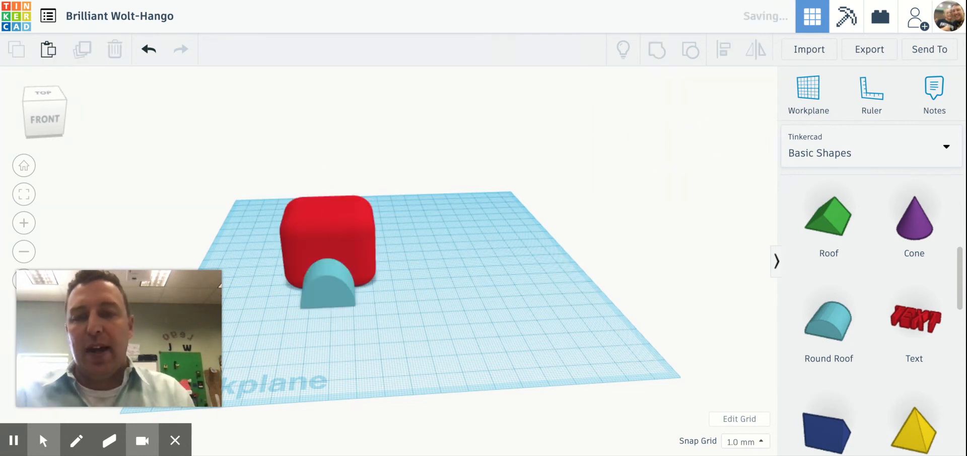
pyautogui.click(327, 247)
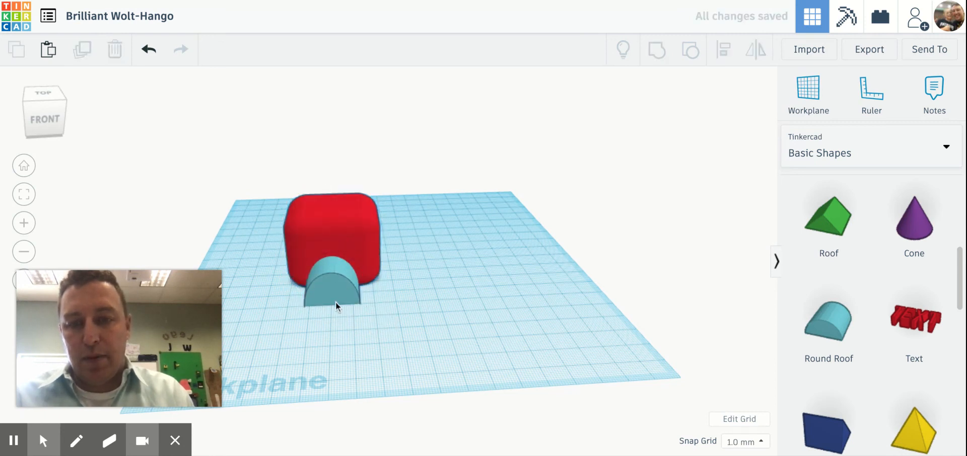
# Step: Convert the round roof into a hole to cut an arched doorway
pyautogui.click(331, 290)
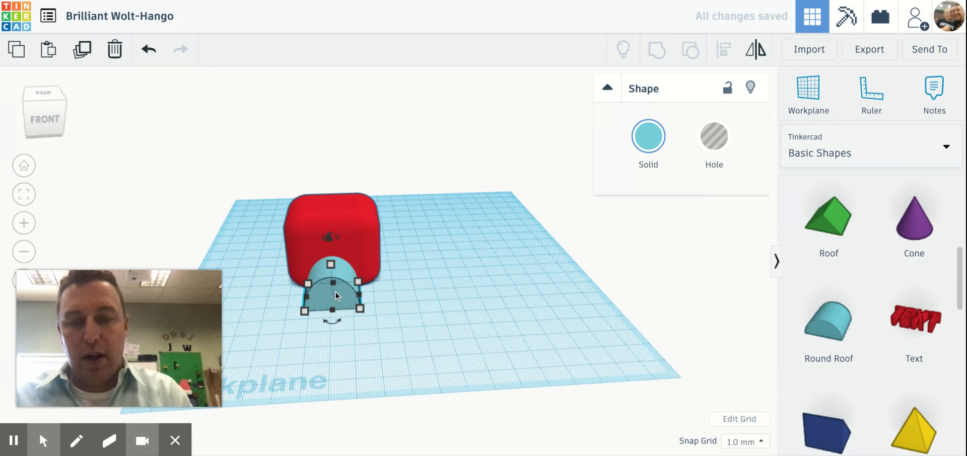
pyautogui.click(713, 136)
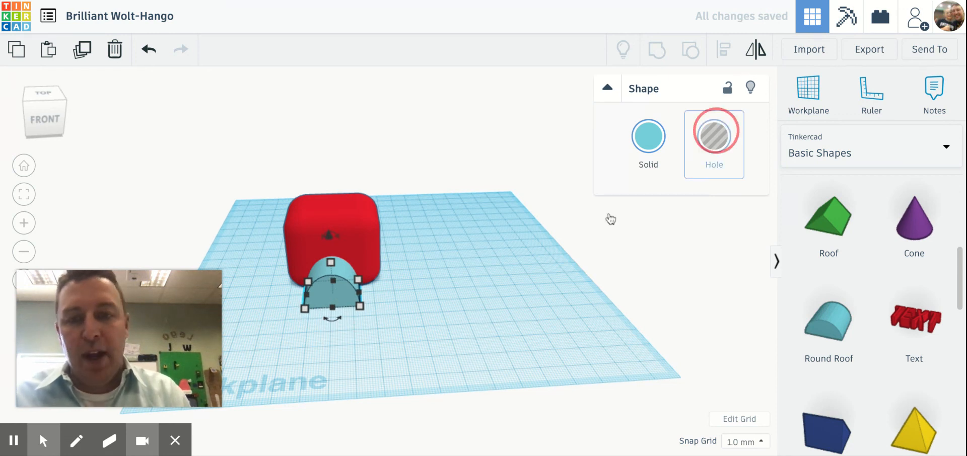
pyautogui.click(714, 135)
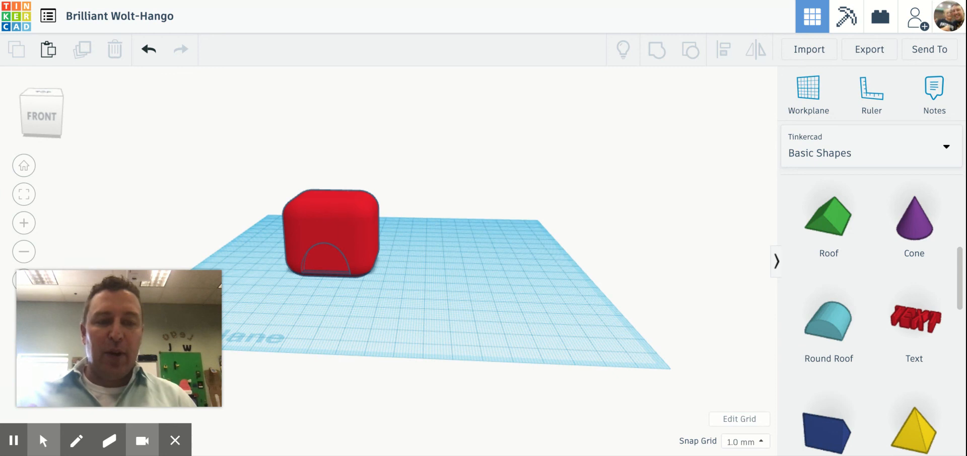
pyautogui.moveTo(829, 323)
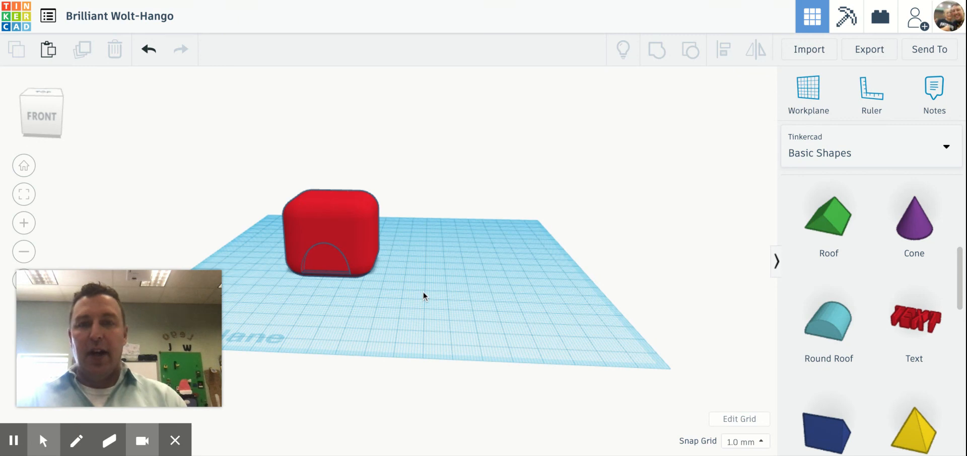
pyautogui.moveTo(698, 101)
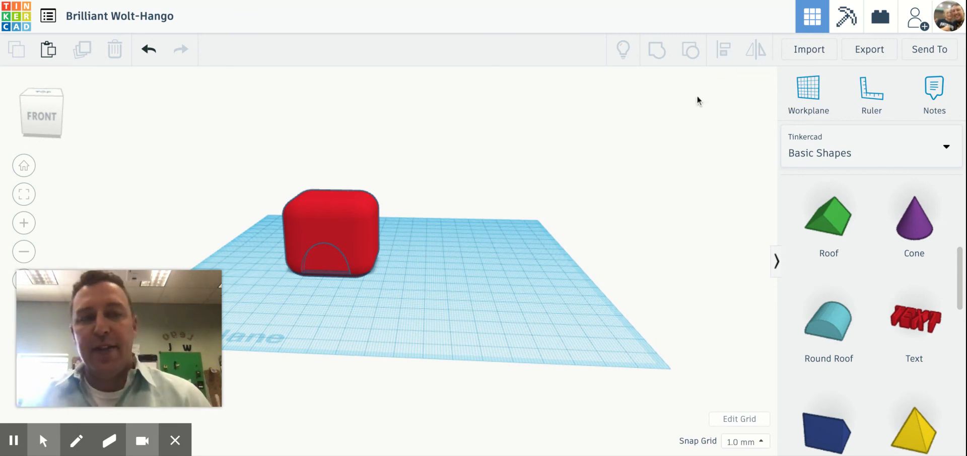
pyautogui.moveTo(769, 4)
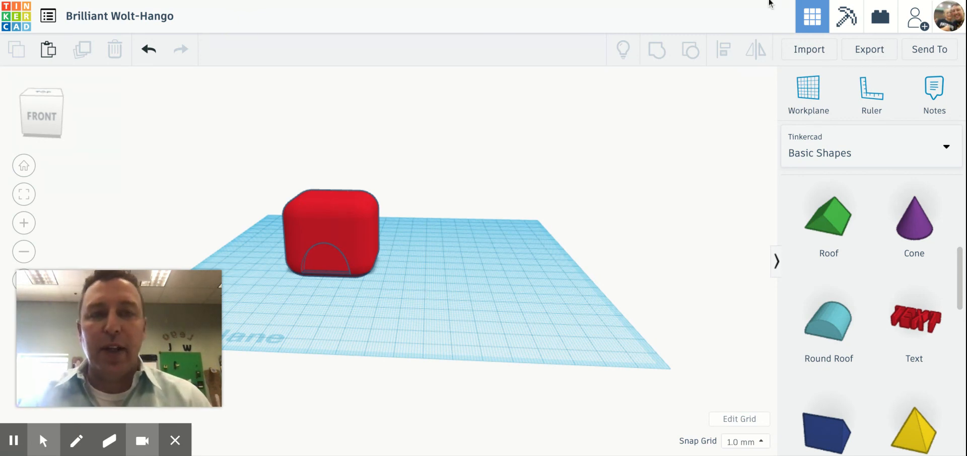